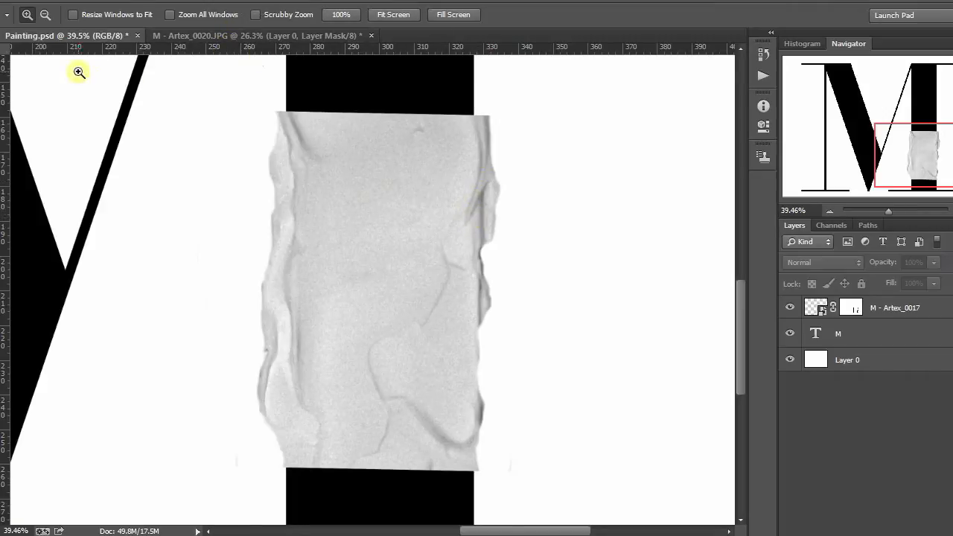
Create a rasterized New Smart Object via Copy of the Artex texture and hide the original.
click(893, 307)
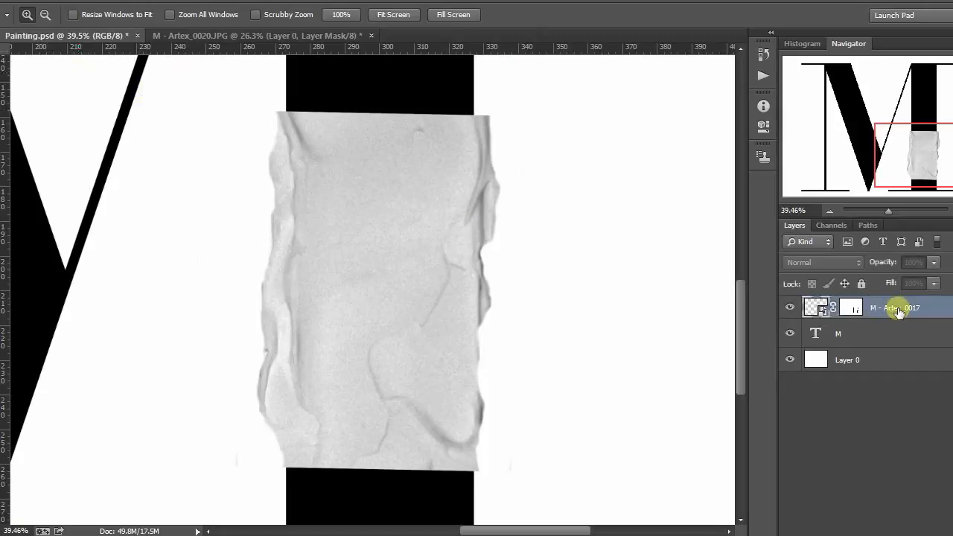
right_click(893, 306)
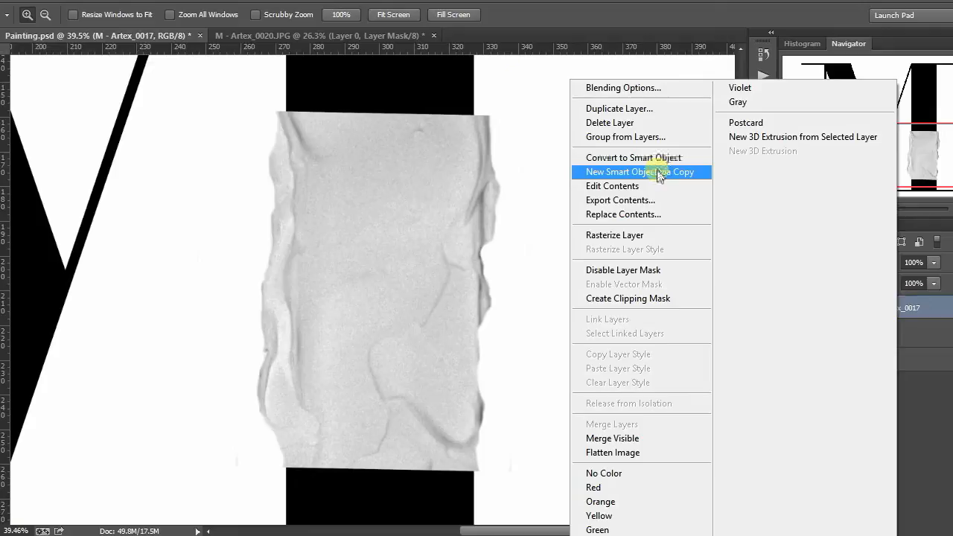
click(638, 172)
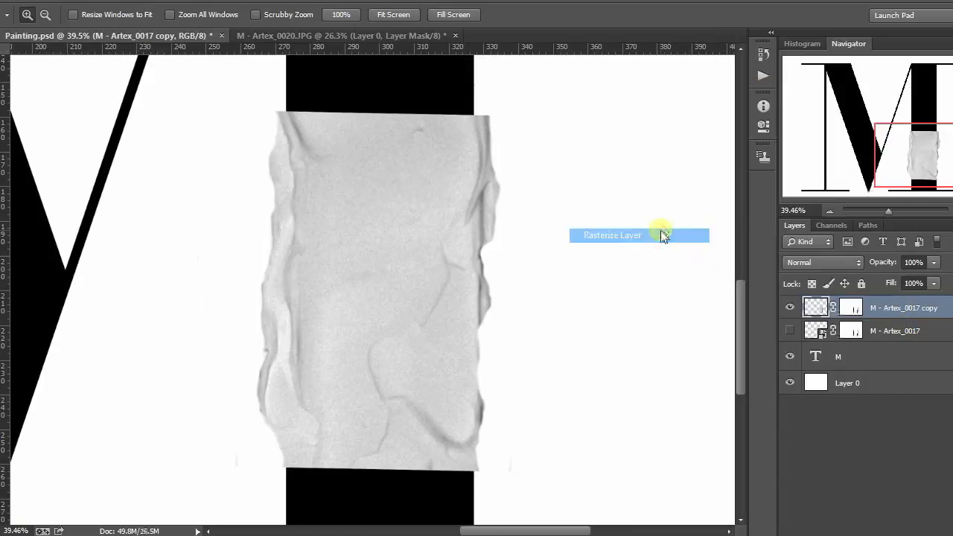
click(612, 235)
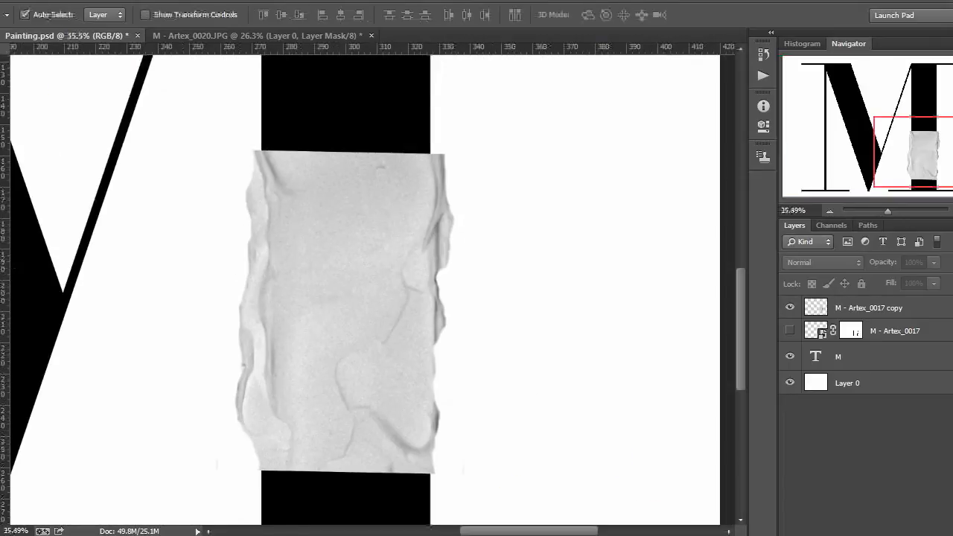
click(868, 307)
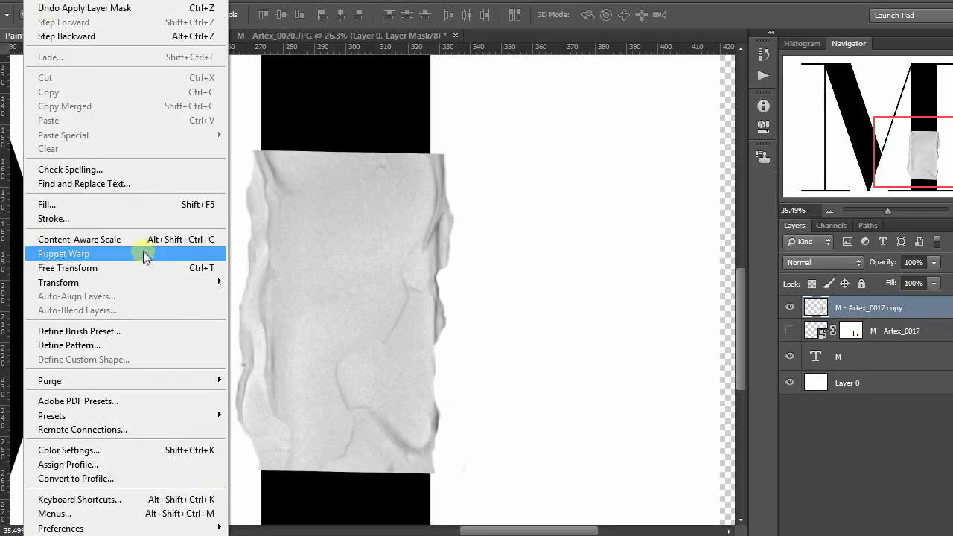
Puppet-warp the texture copy, pinning its top edge and top-left corner on the stem's left edge.
click(63, 253)
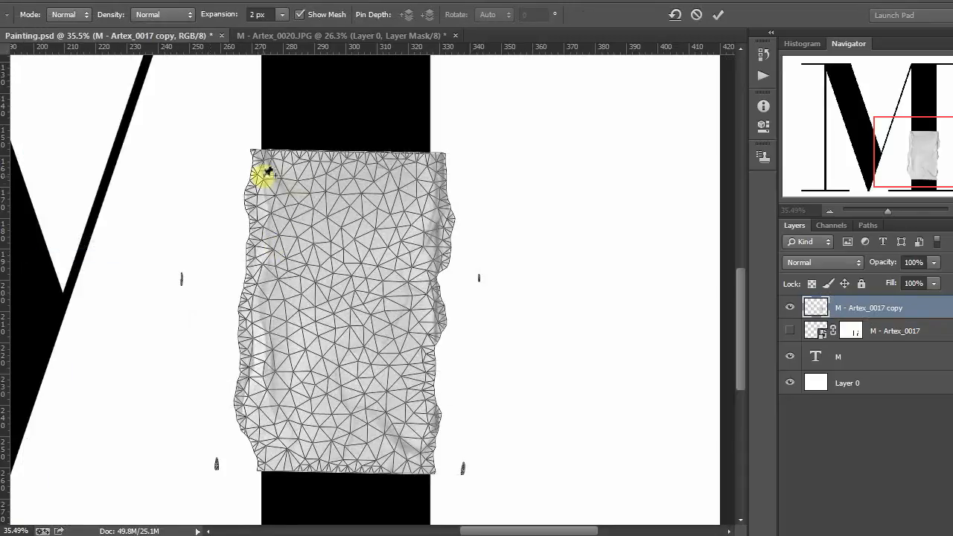
drag(265, 172, 269, 214)
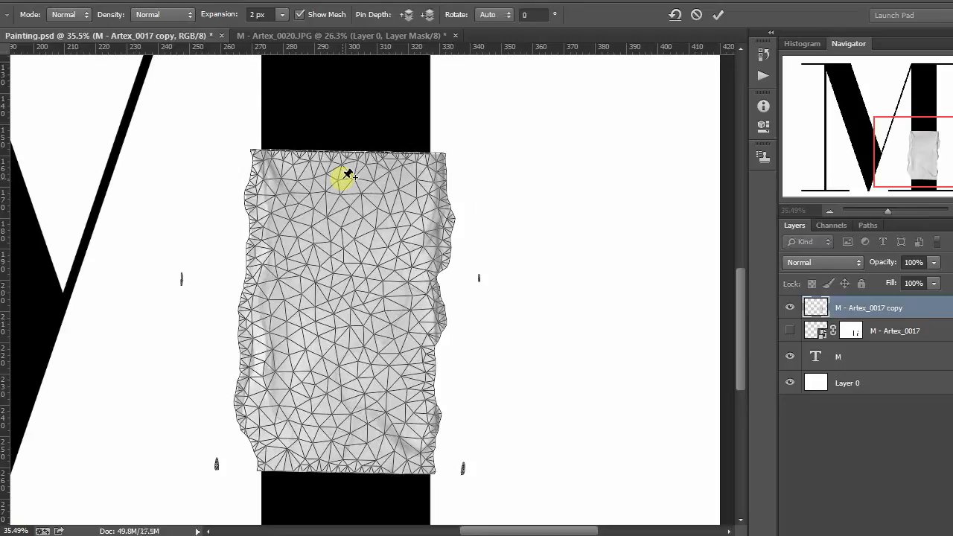
drag(343, 178, 262, 154)
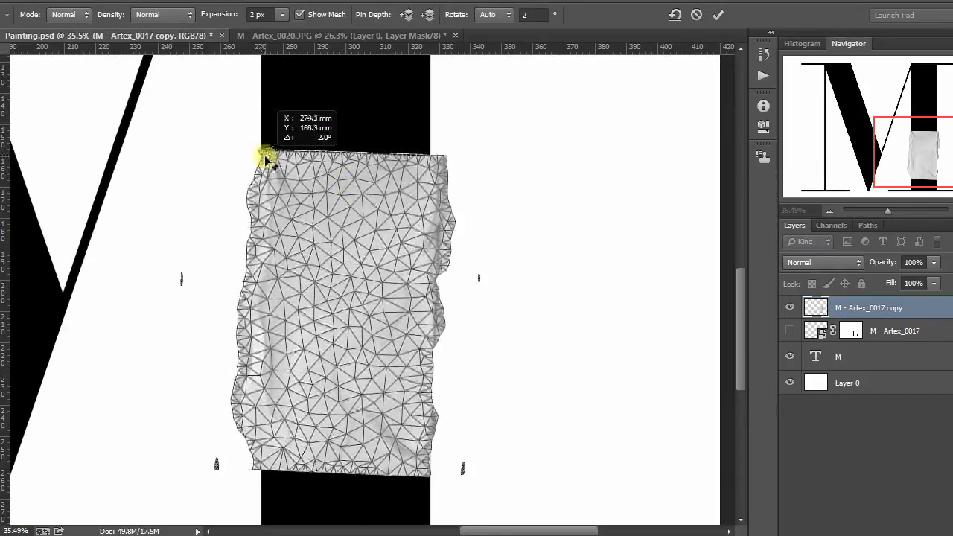
drag(268, 154, 267, 154)
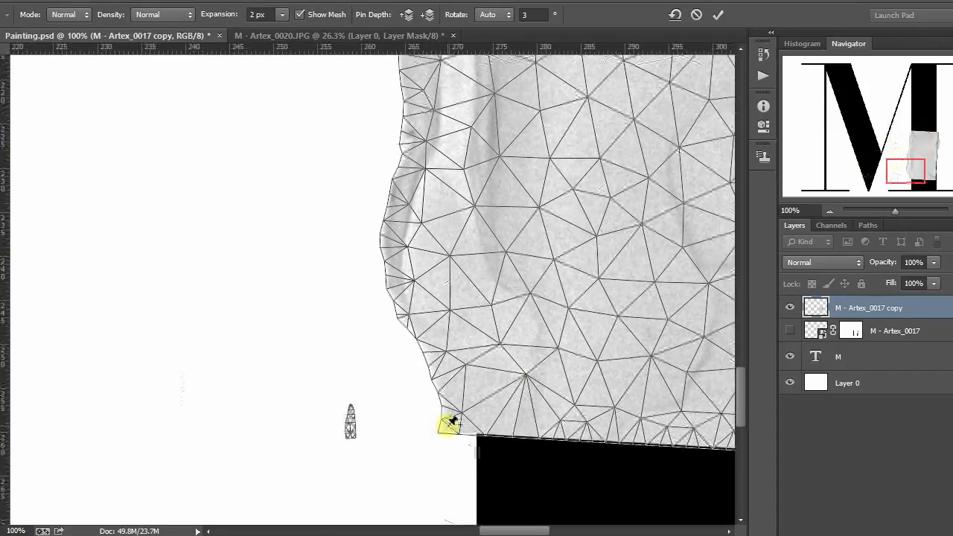
Drag the texture's bottom-left and bottom-right corner pins onto the stem's left and right edges.
drag(450, 425, 483, 428)
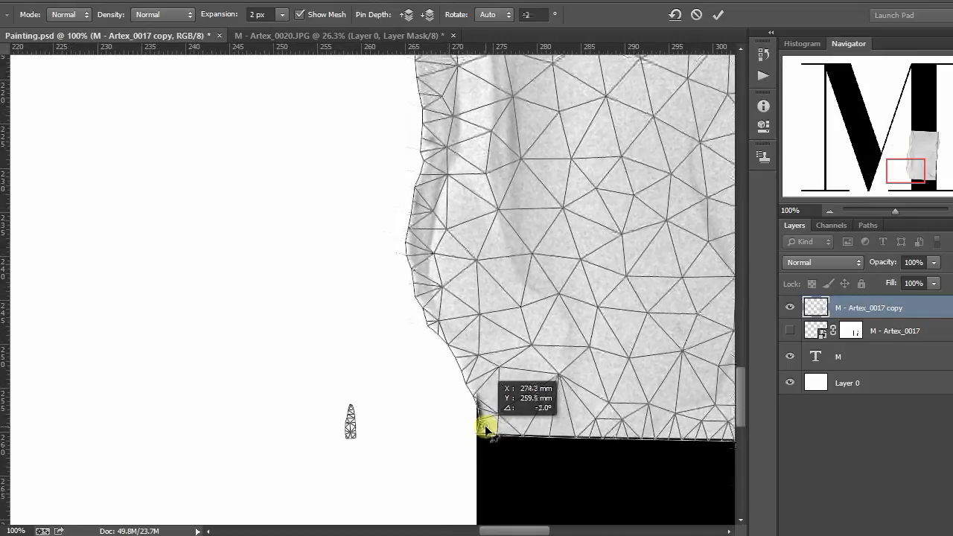
drag(488, 426, 480, 428)
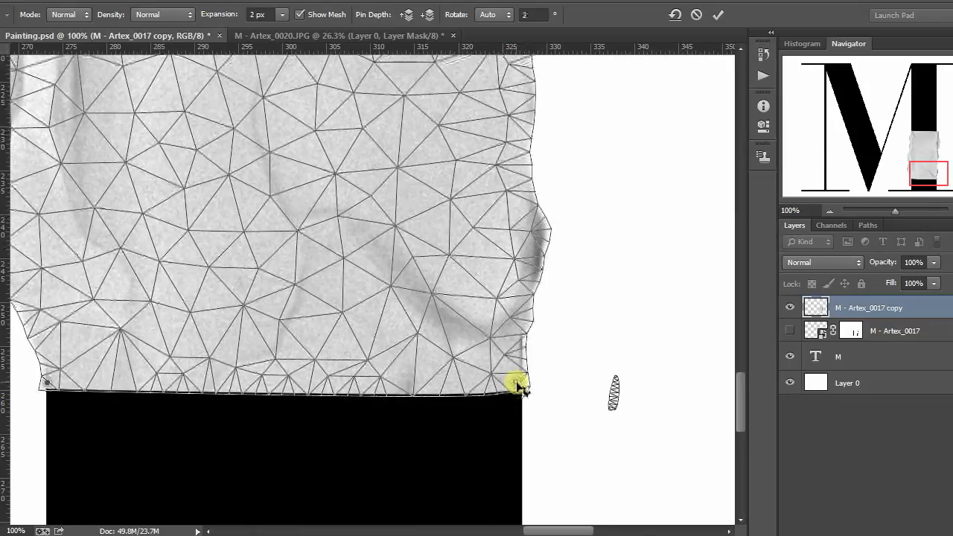
drag(517, 384, 521, 268)
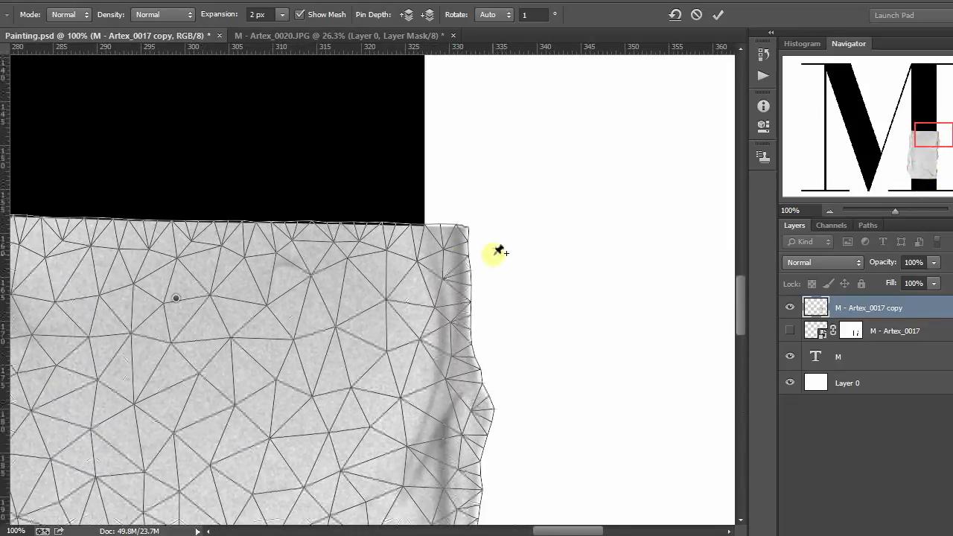
Set the texture's top-right corner pin against the stem's right edge.
drag(498, 251, 413, 256)
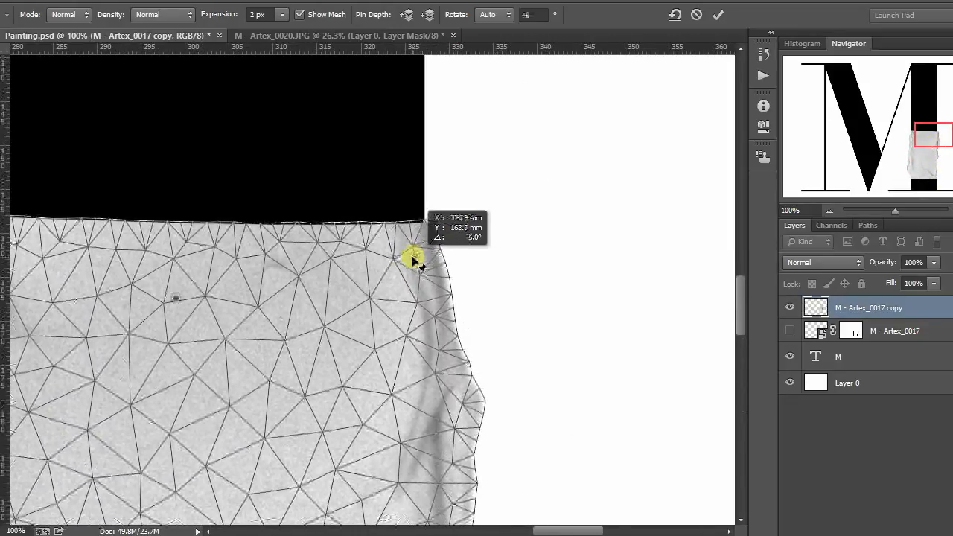
drag(414, 253, 407, 264)
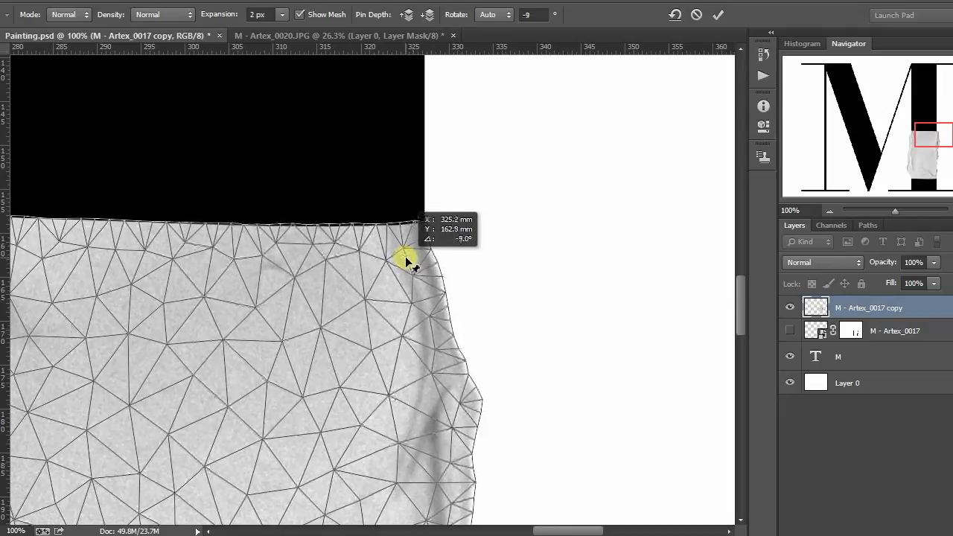
drag(406, 257, 562, 234)
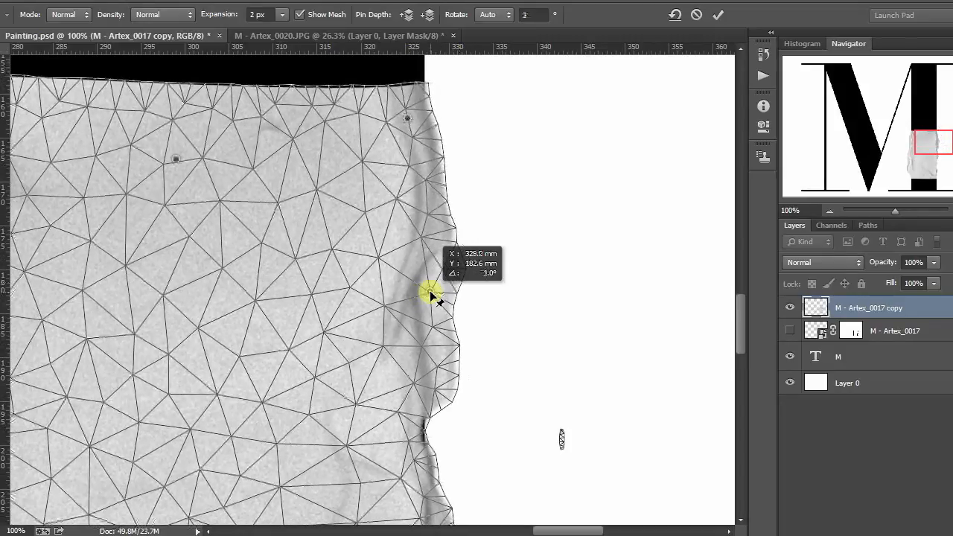
Pull the bulging right side inward with extra pins along the stem's right edge.
drag(436, 294, 402, 246)
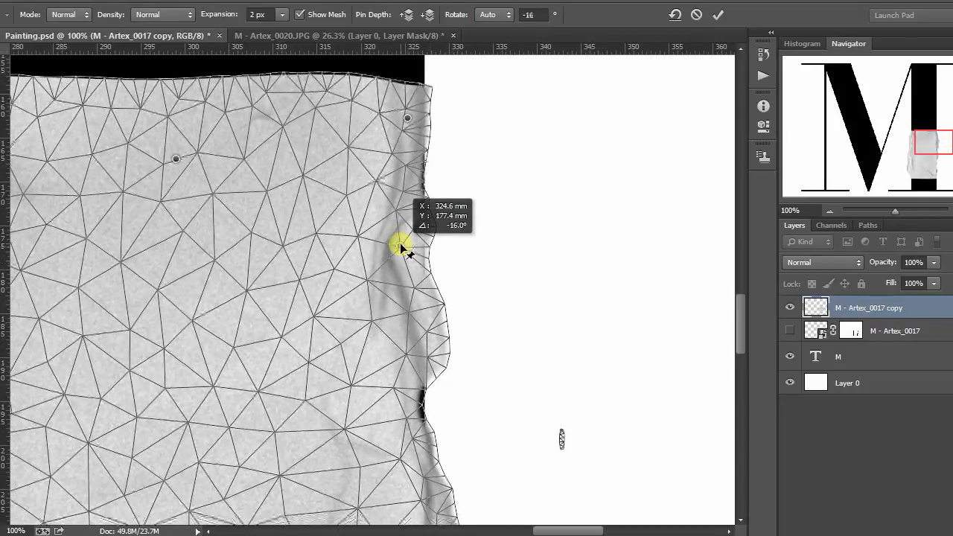
drag(402, 246, 417, 268)
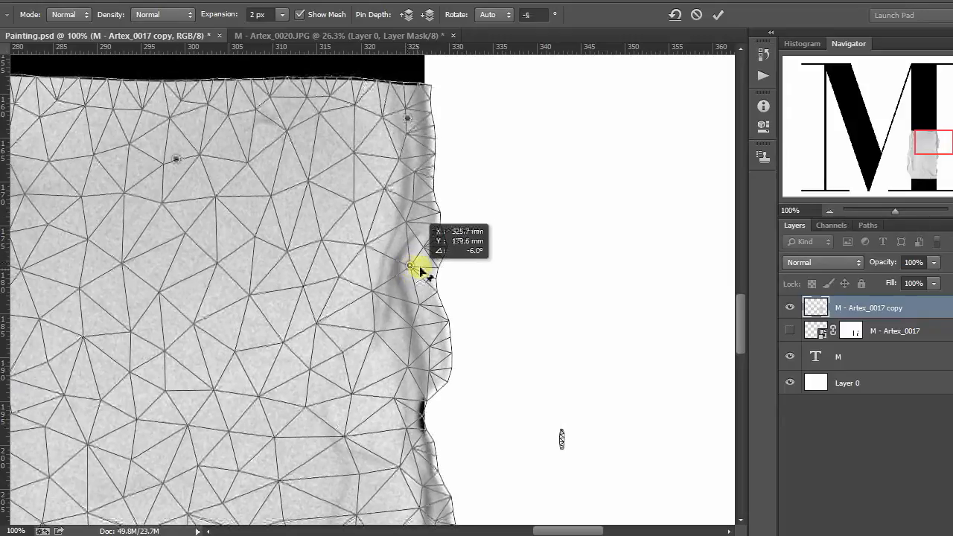
drag(409, 266, 428, 261)
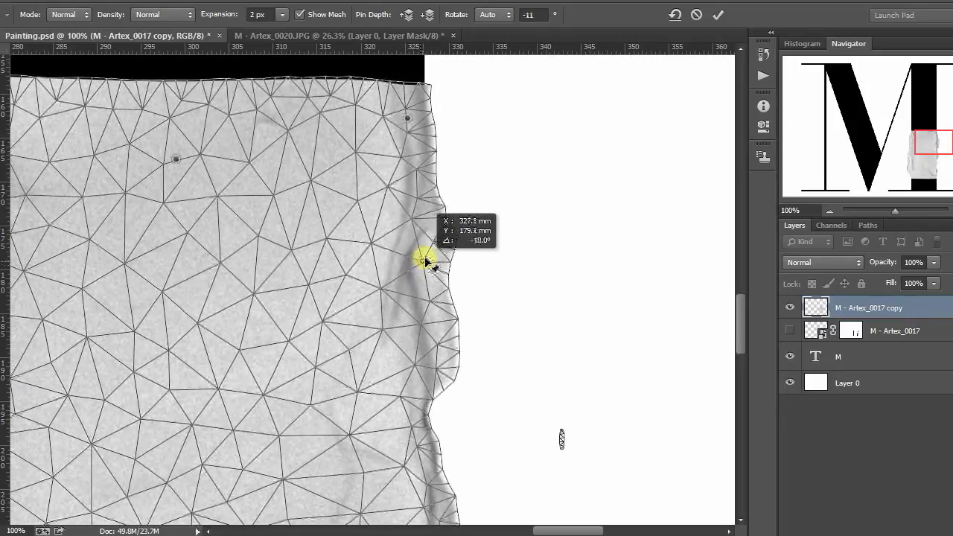
drag(424, 257, 499, 269)
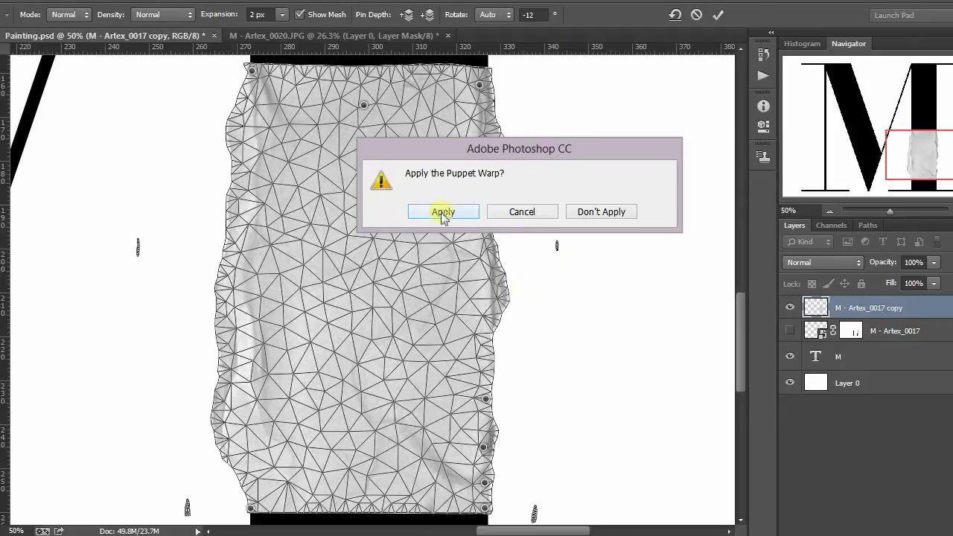
Confirm Apply in the 'Apply the Puppet Warp?' dialog to commit the warped texture.
click(443, 211)
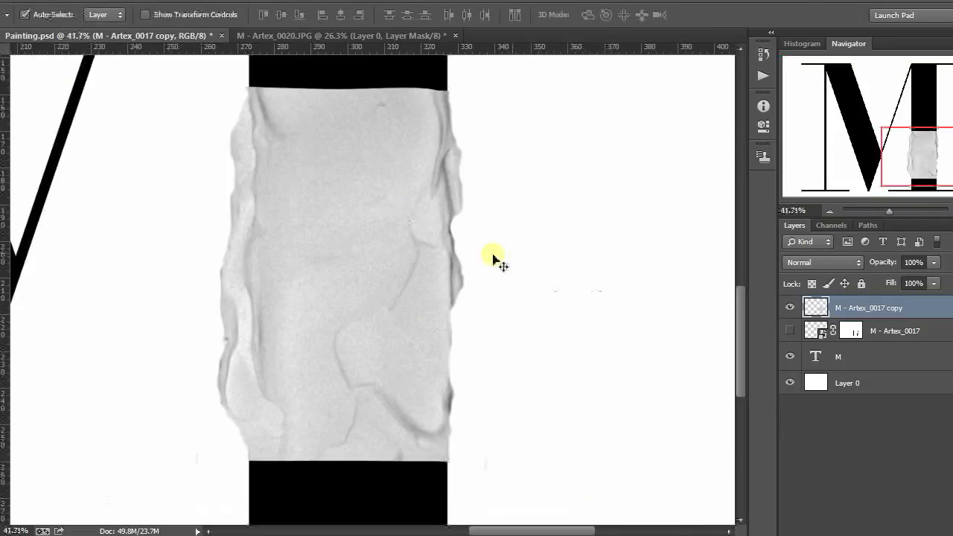
Duplicate the M letter layer and place it beneath the warped texture copy for clipping.
click(856, 356)
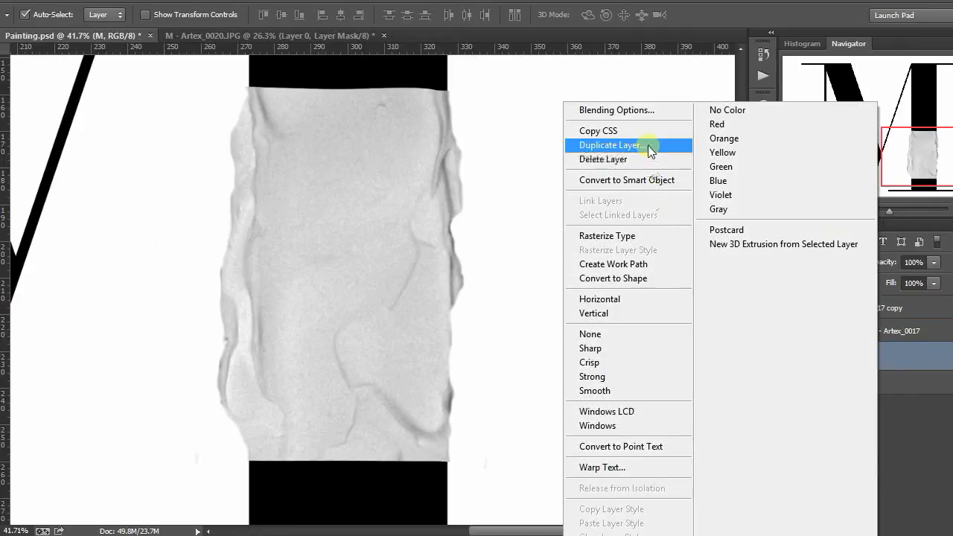
click(610, 145)
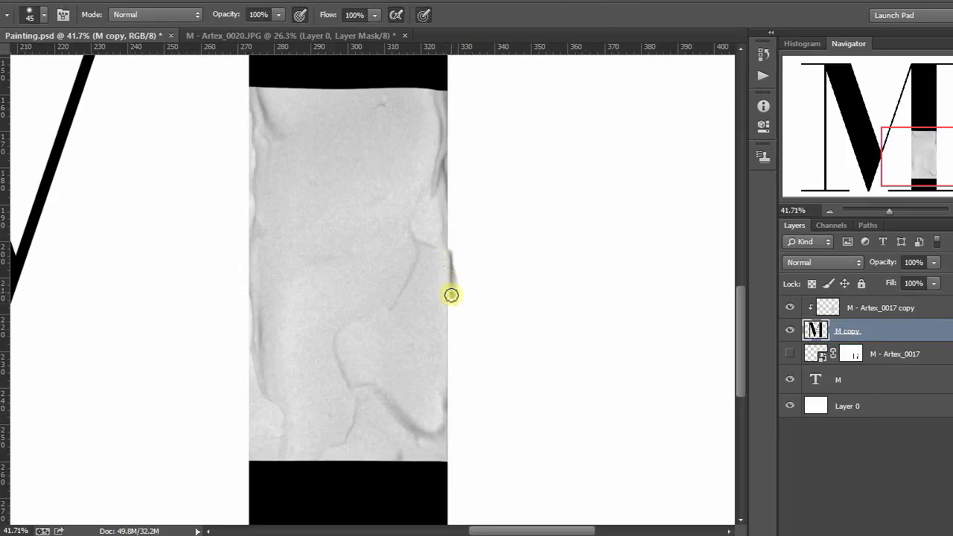
drag(451, 295, 437, 401)
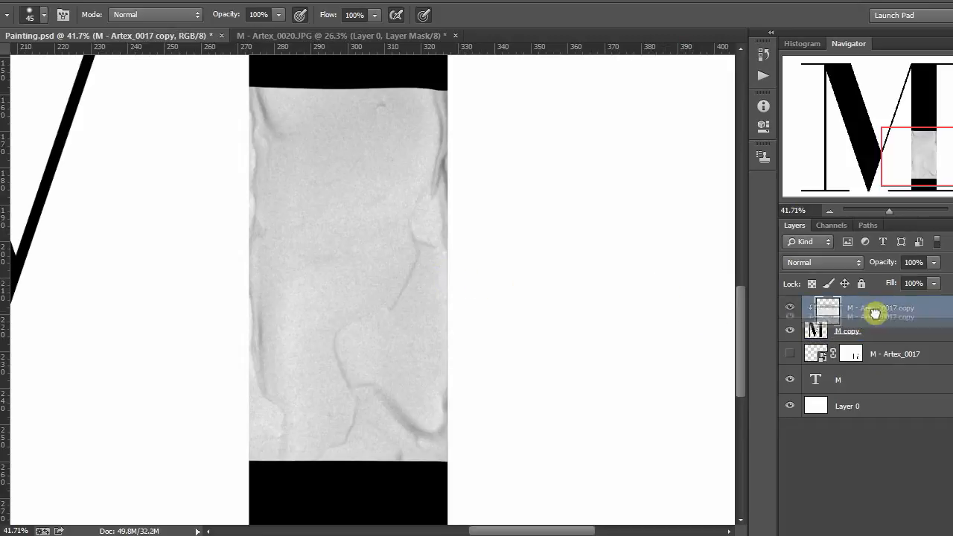
Duplicate the warped texture with Ctrl+J, then brush along the clipped copy's upper right edge.
key(ctrl+j)
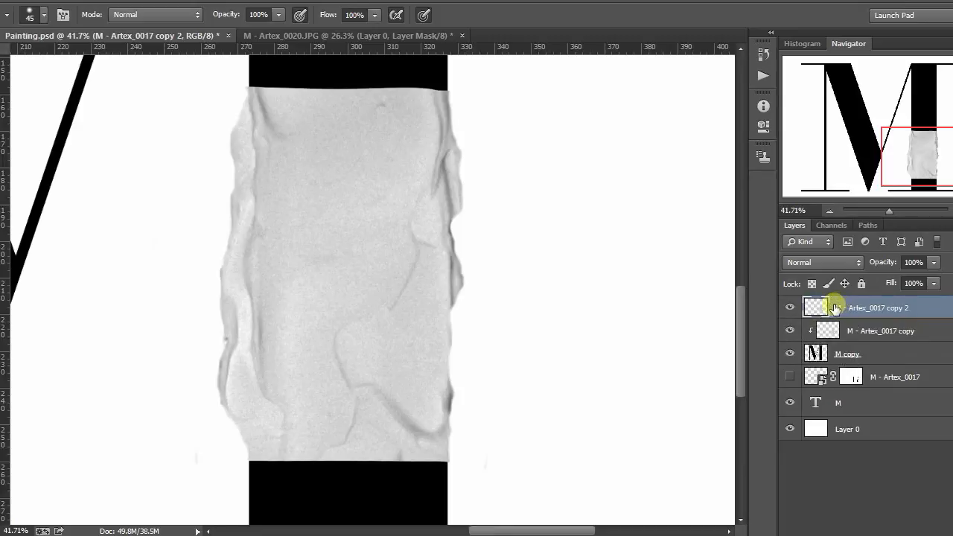
click(880, 330)
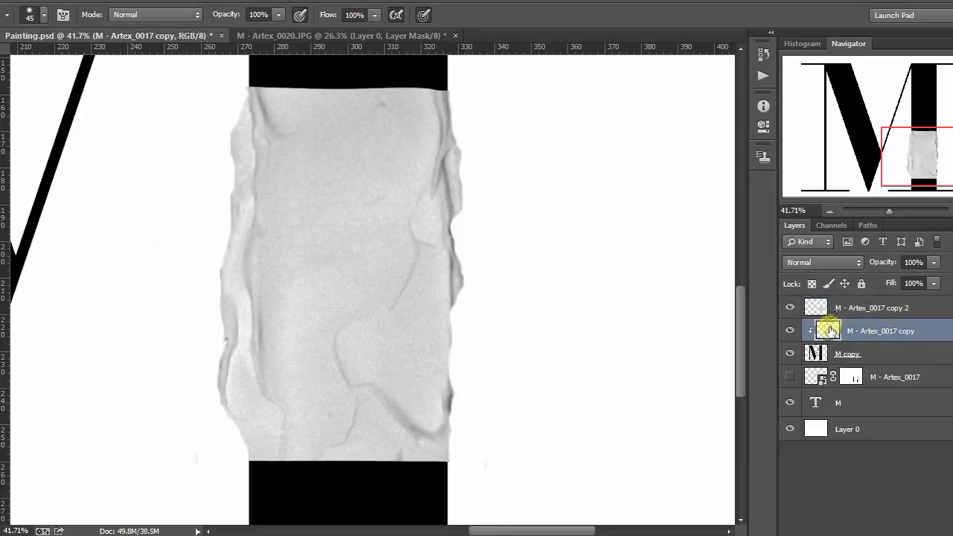
click(456, 276)
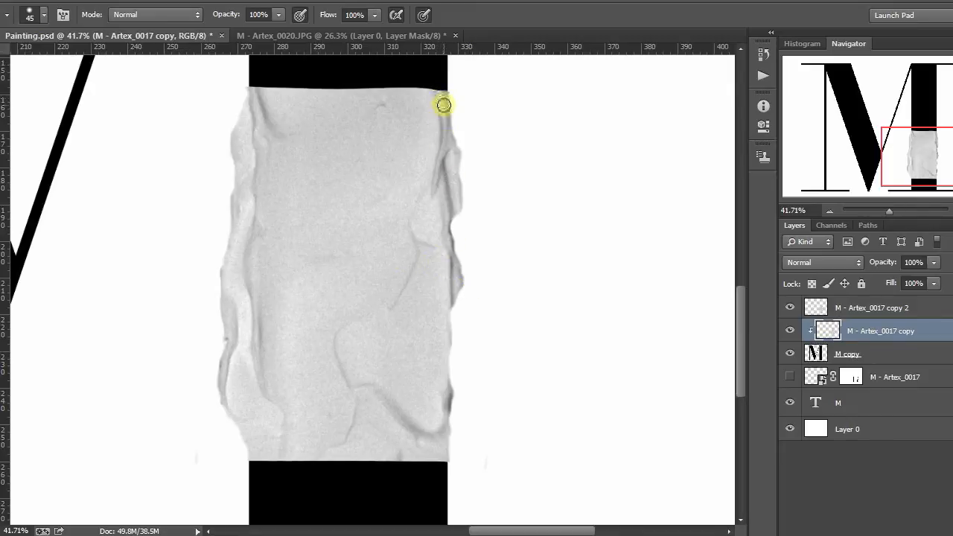
drag(443, 104, 459, 175)
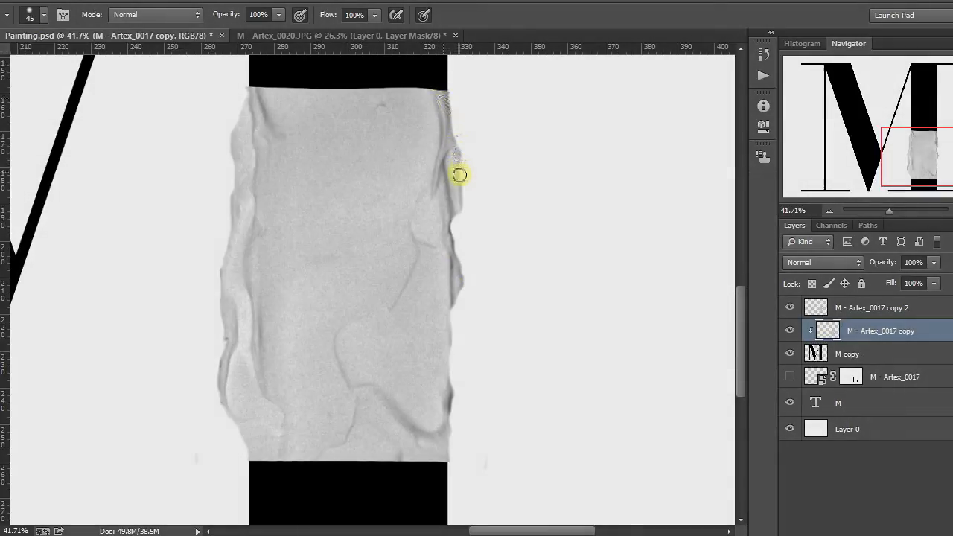